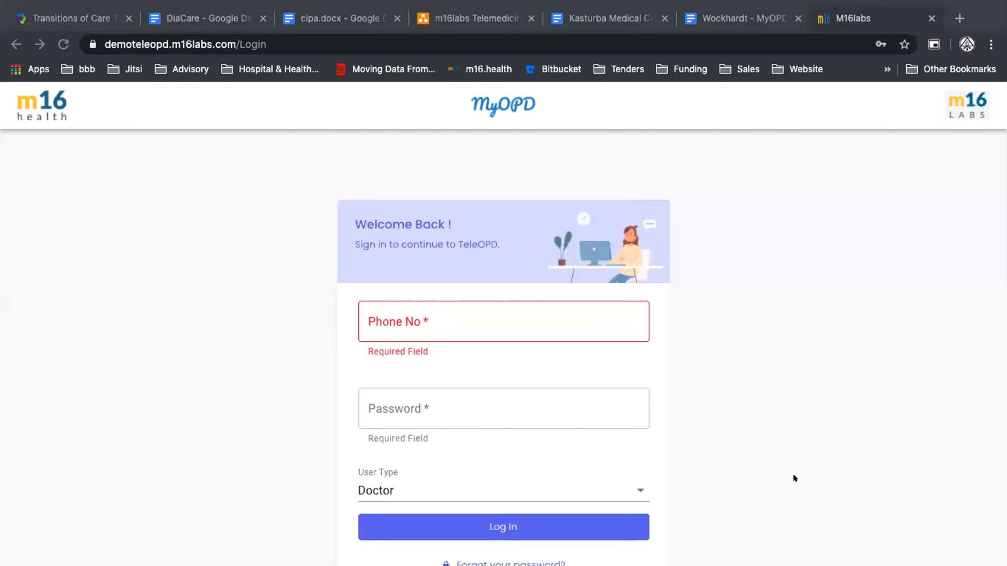
Step: Log in as user 'desk1' with the Call Cordinator user type
click(503, 320)
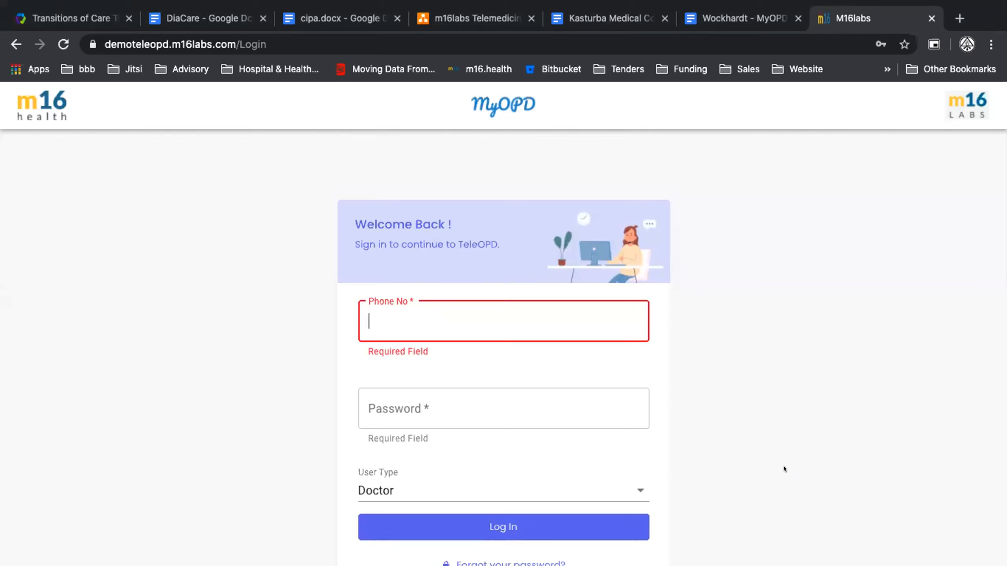
text(desk1)
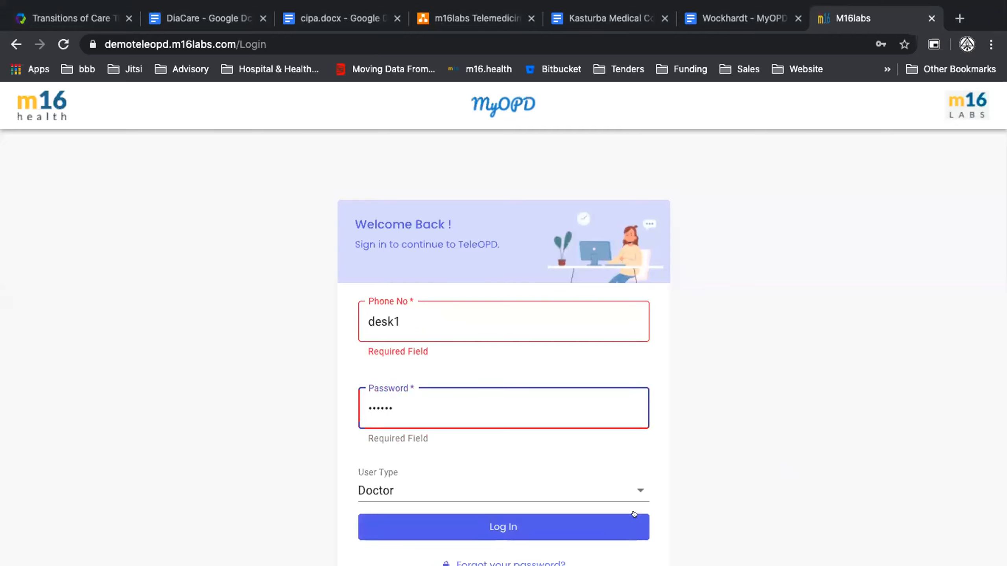
click(503, 490)
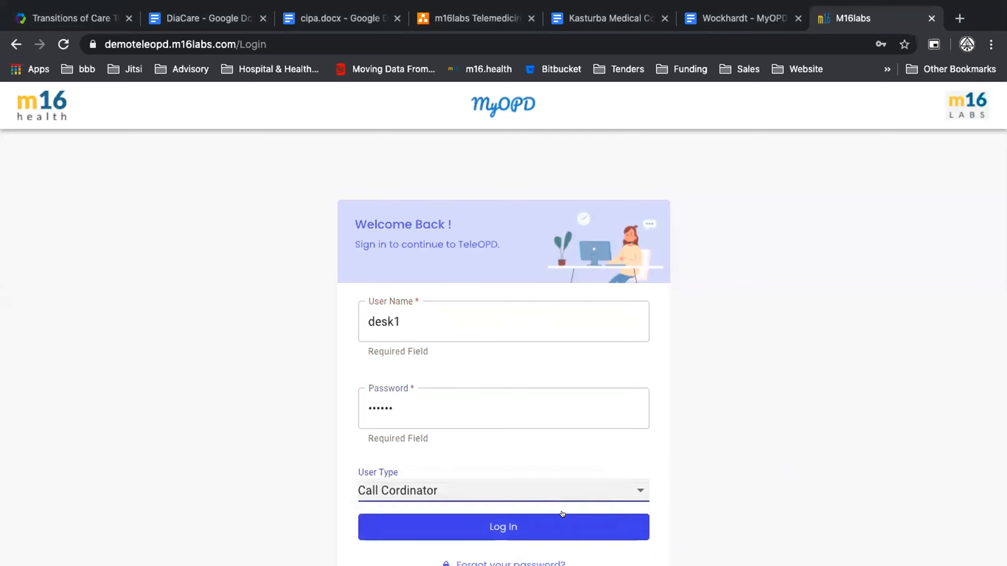
click(502, 526)
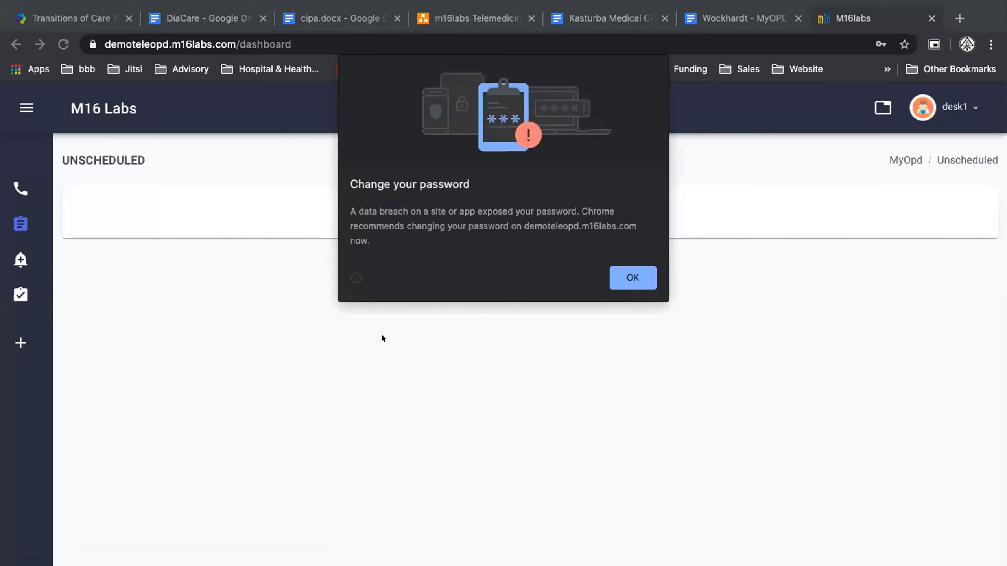
Step: Dismiss Chrome's password warning, view the completed list, and return to unscheduled consultations
click(632, 278)
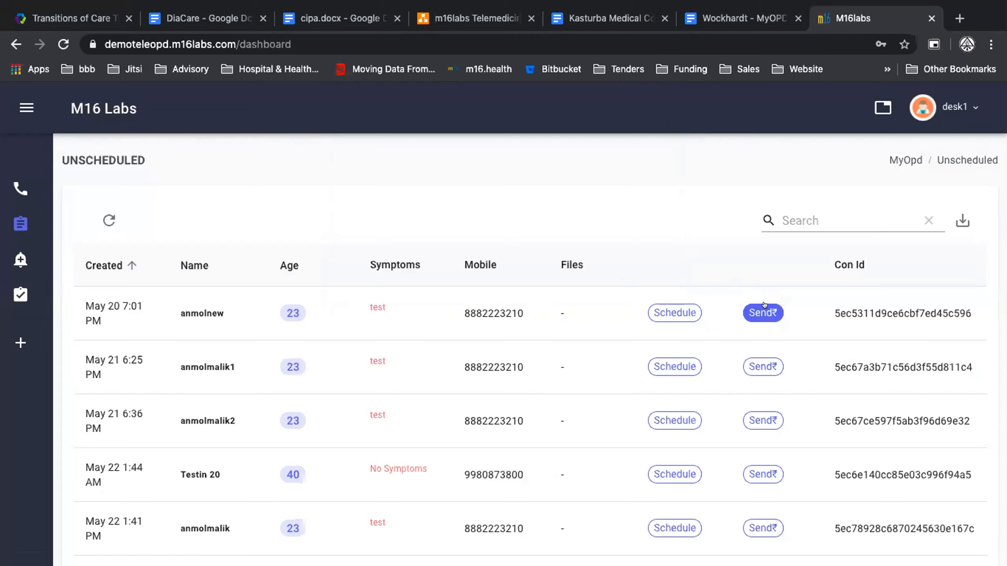
mouse_move(372, 385)
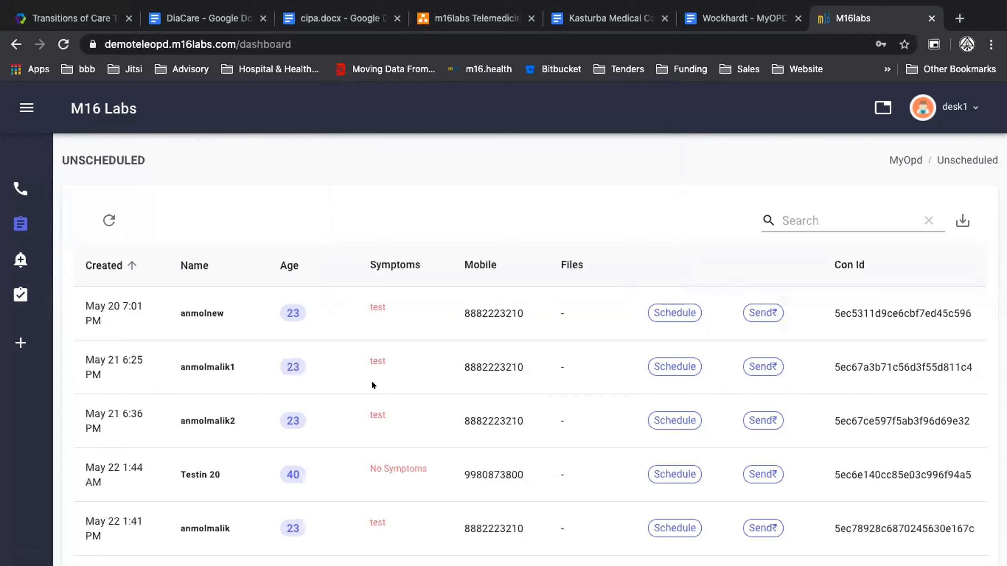
mouse_move(20, 223)
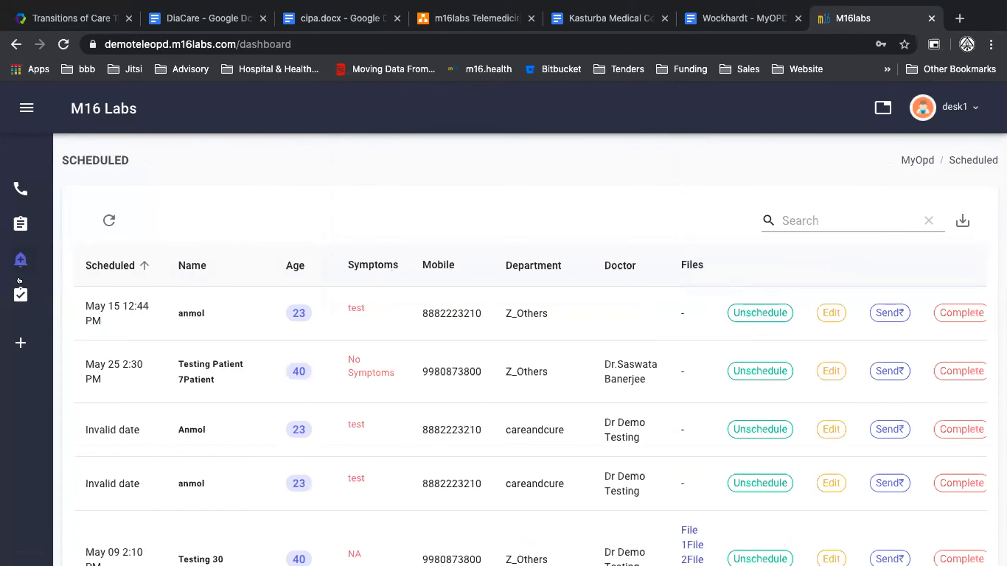
click(20, 295)
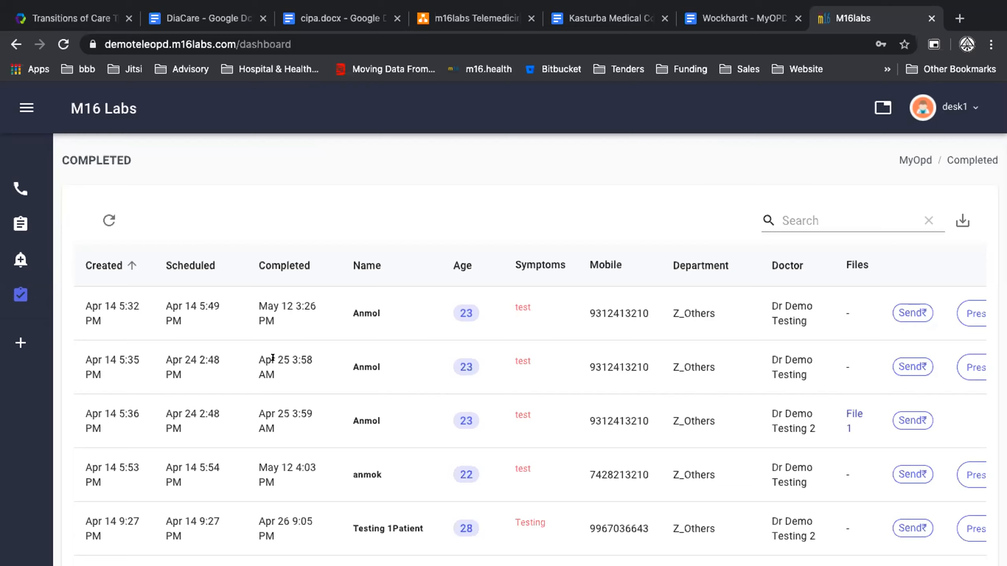
mouse_move(325, 337)
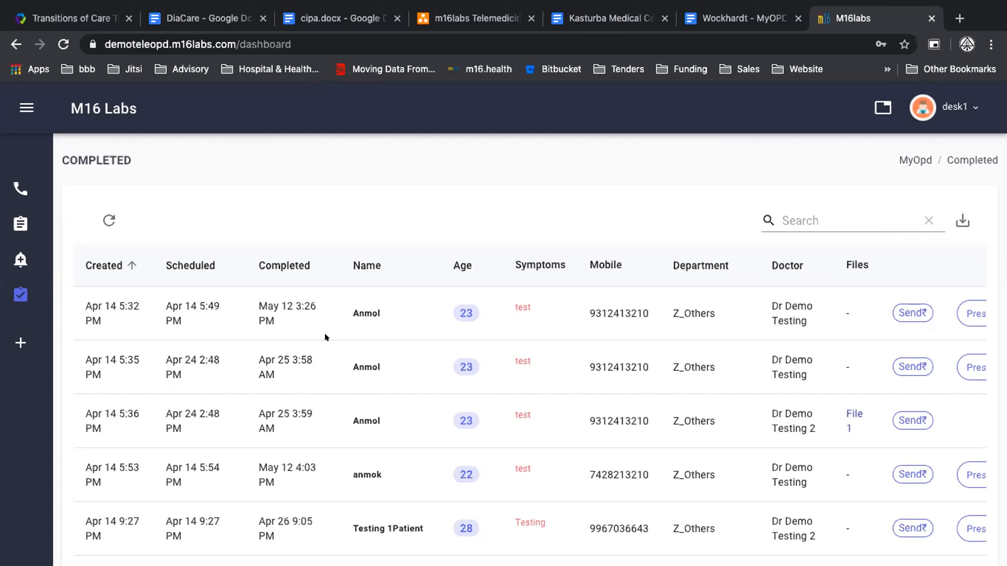
click(19, 223)
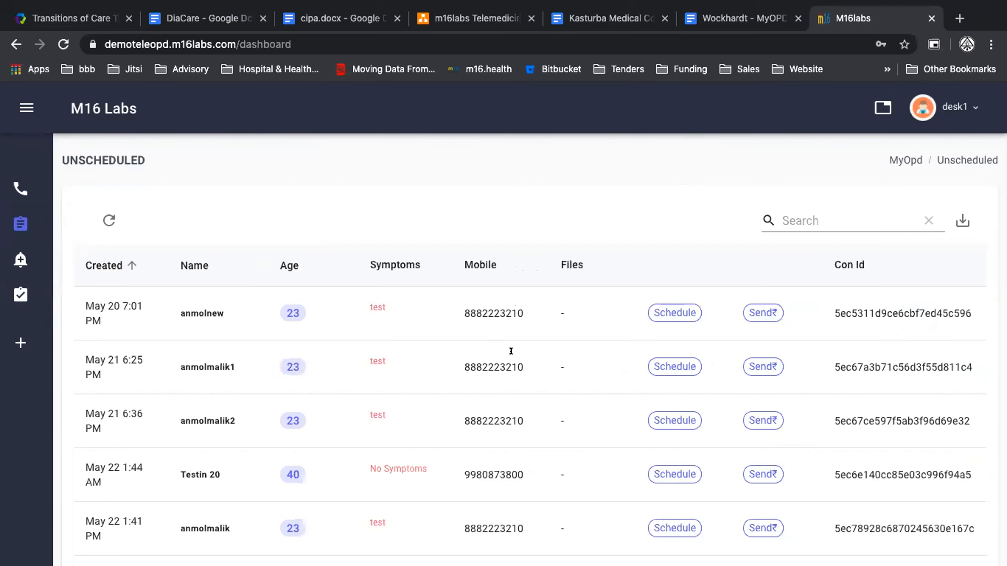
Step: Set the May 20 consultation fee to 400, toggle Free Consultation, and send the payment link
click(763, 312)
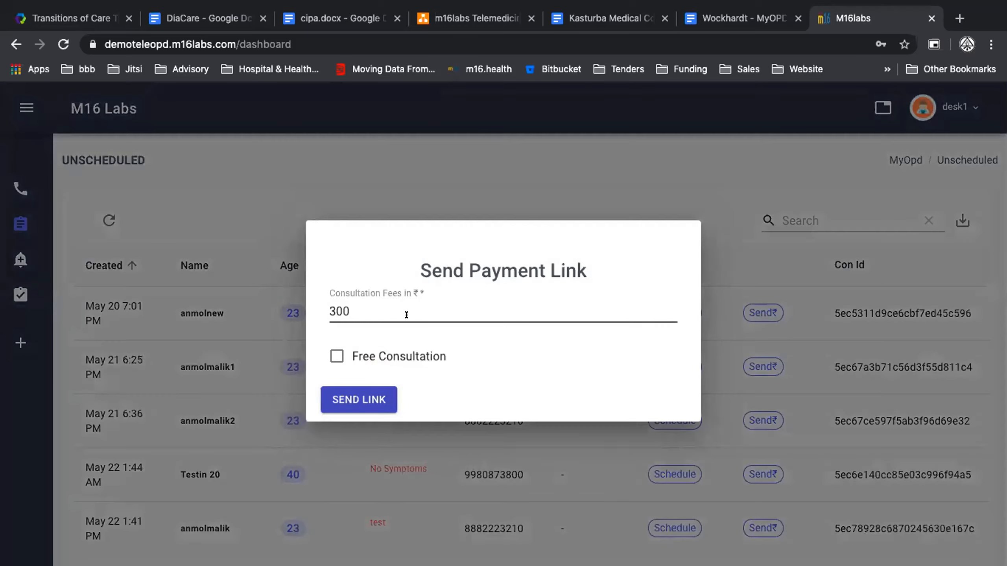
click(386, 312)
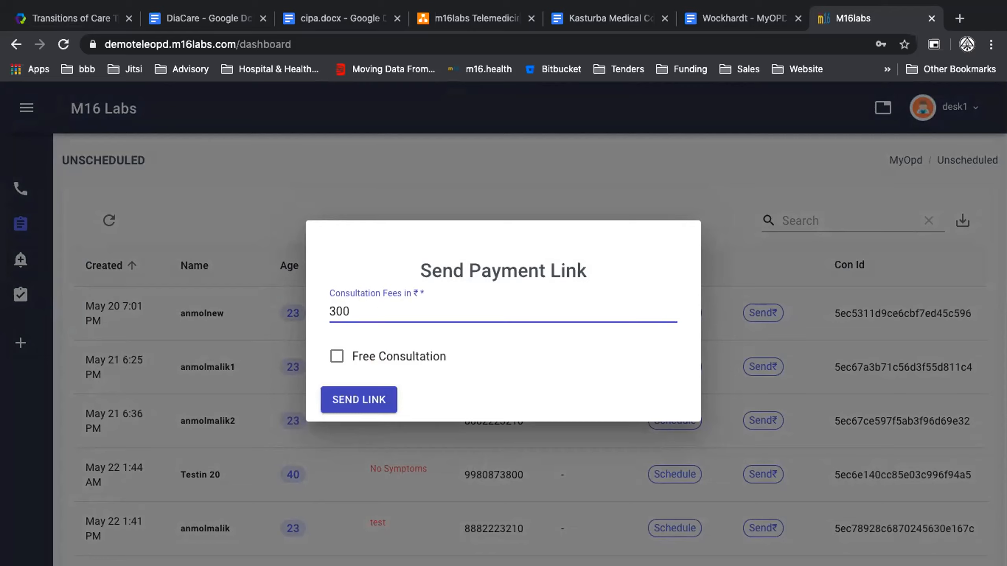
text(400)
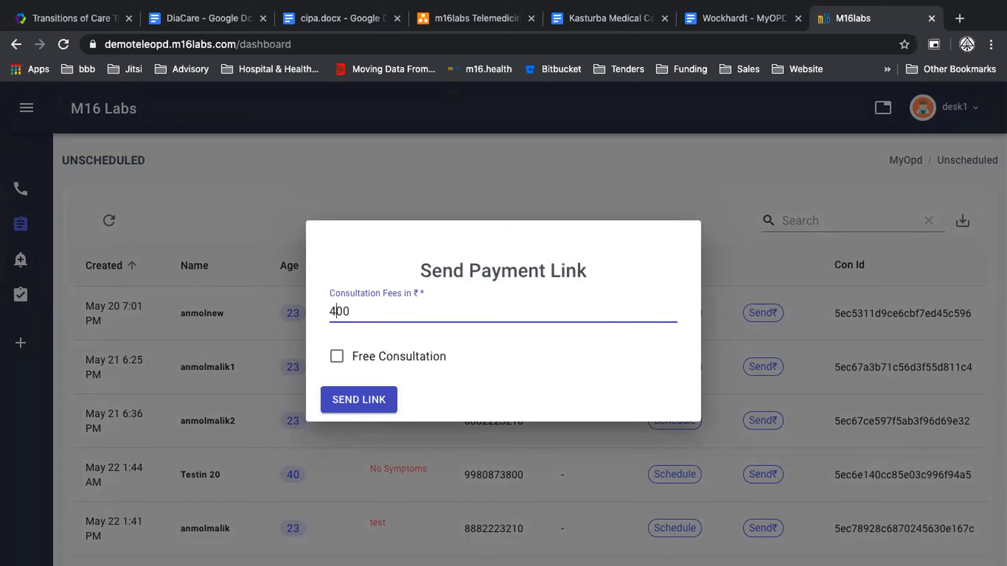
mouse_move(422, 352)
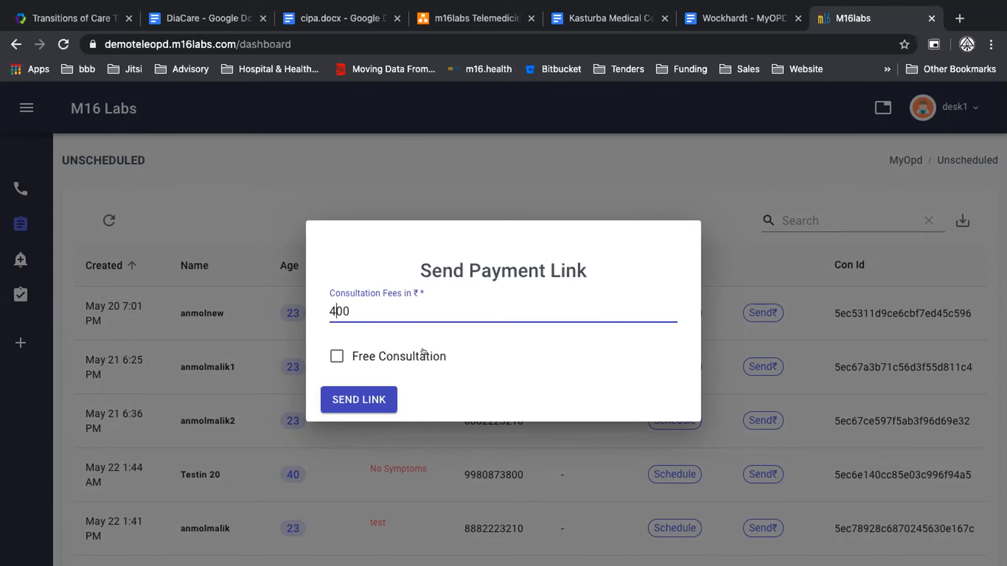
mouse_move(372, 348)
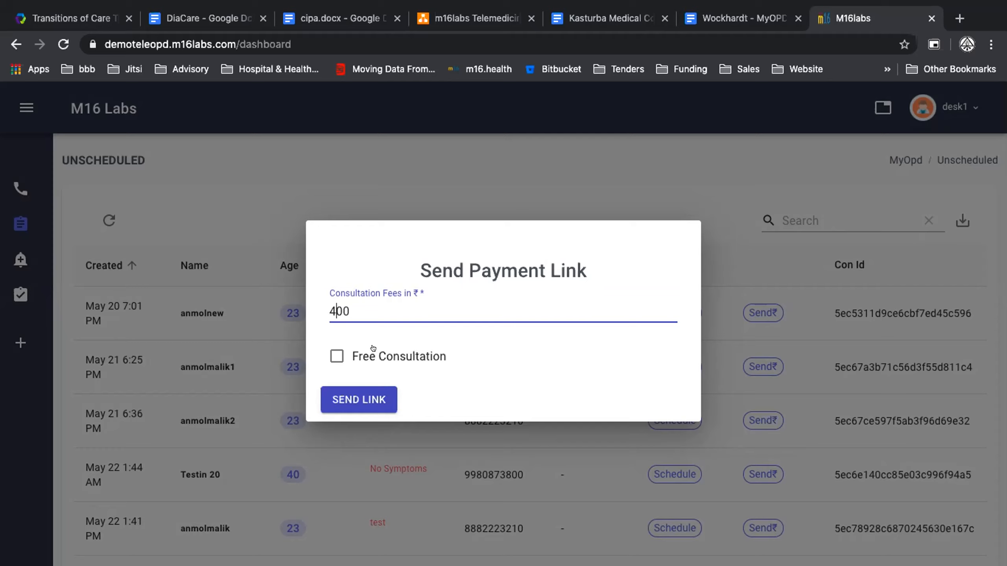
click(337, 355)
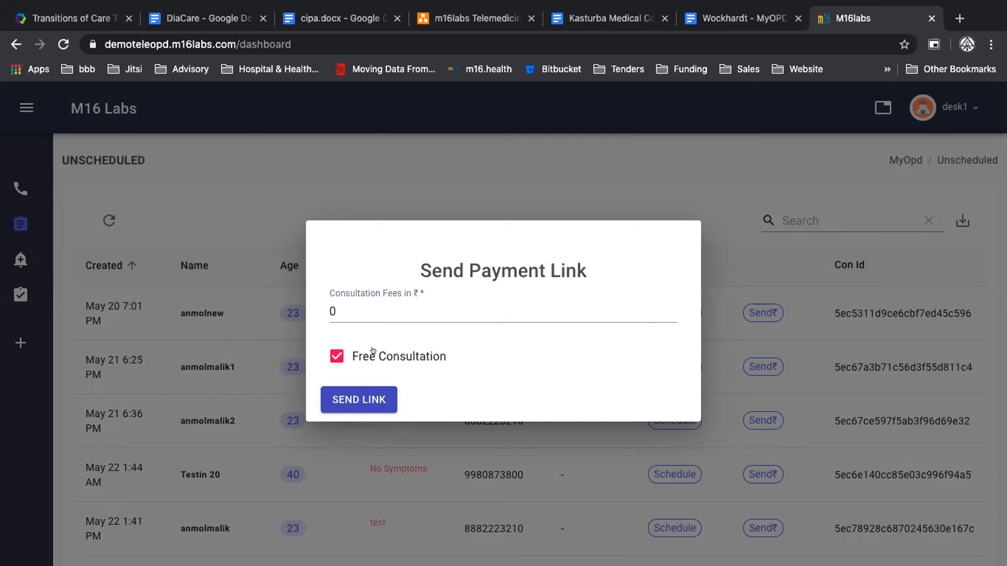
mouse_move(365, 350)
text(400)
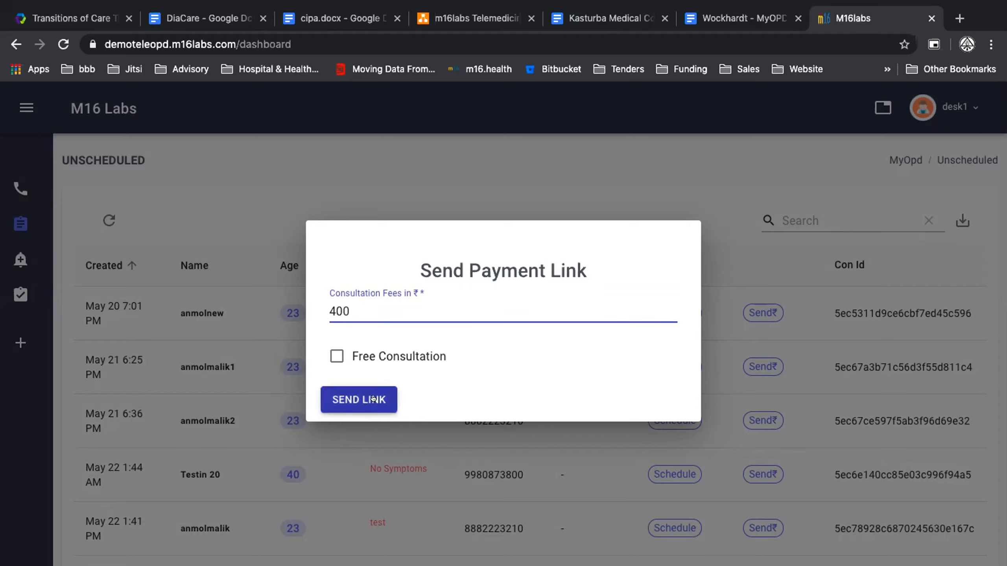
click(359, 399)
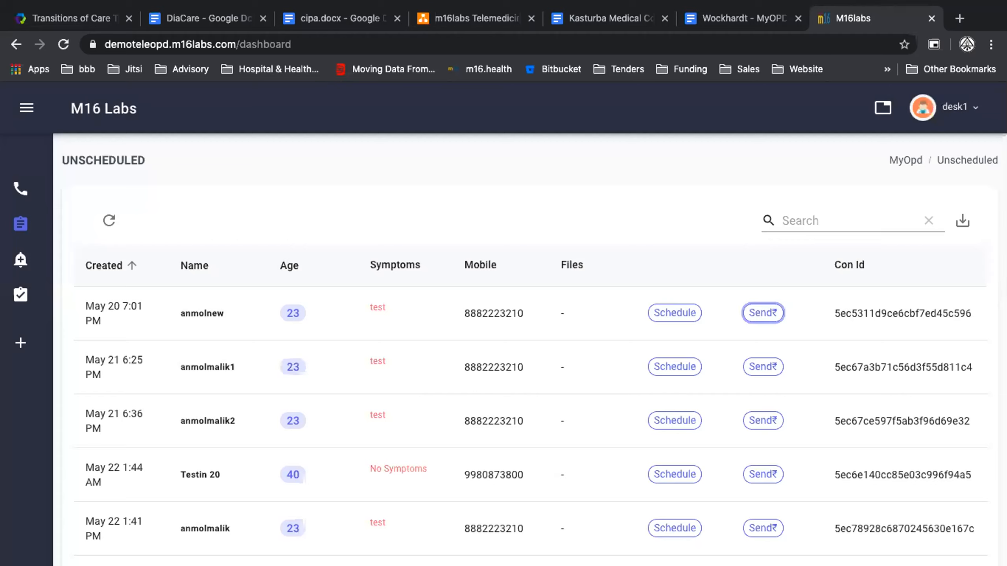
mouse_move(373, 524)
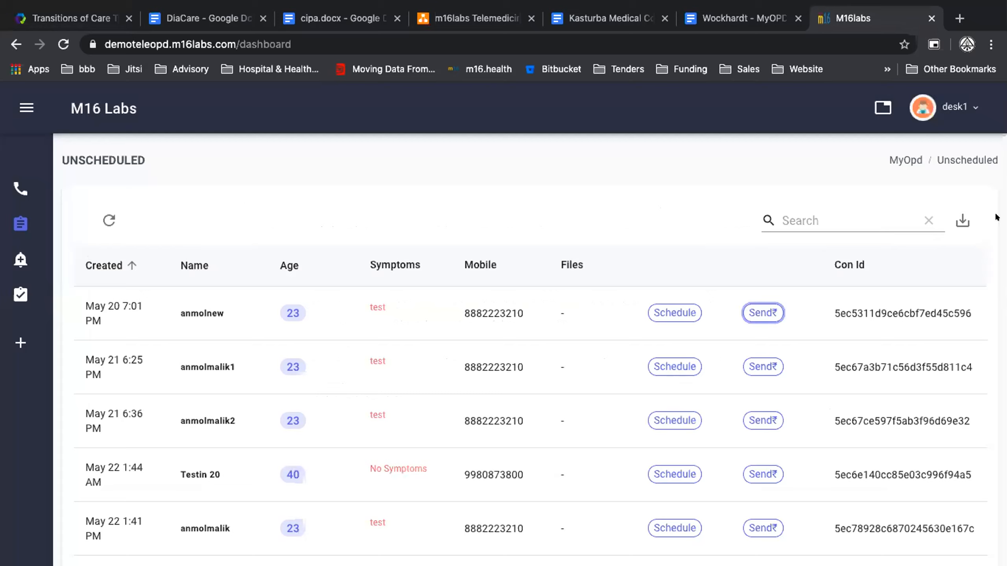
mouse_move(969, 111)
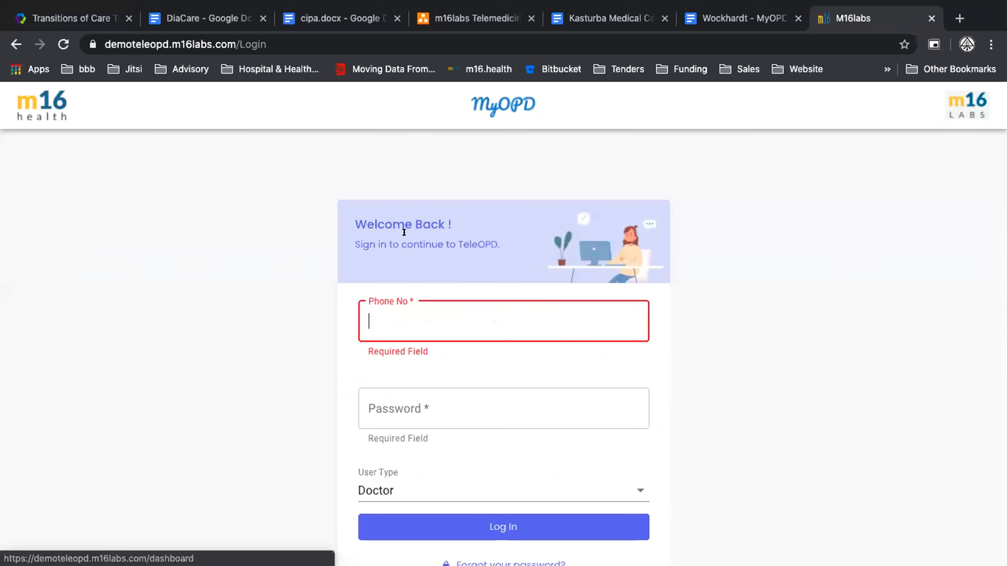
Step: Log in as user 'jj' with the Super User user type
text(jj)
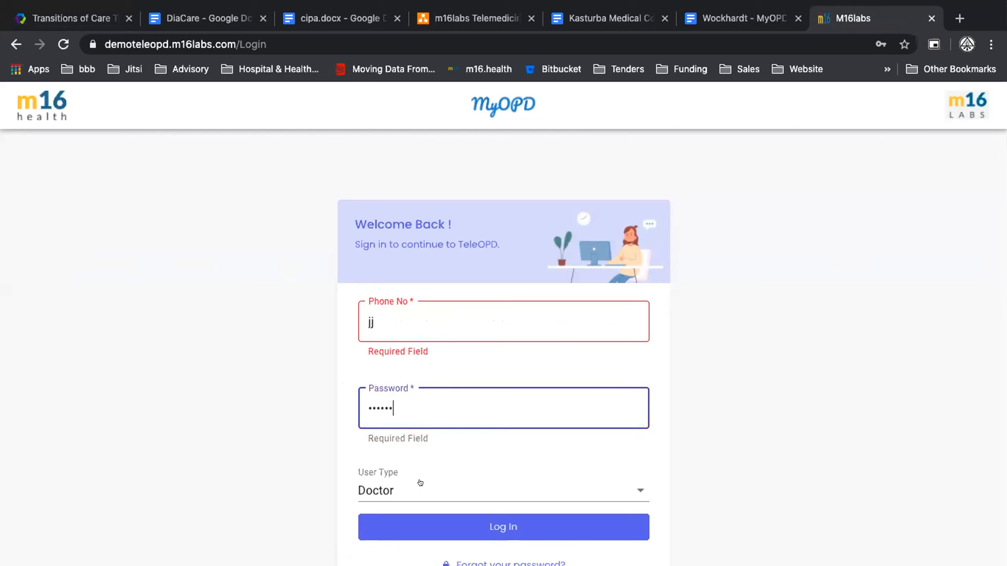
click(503, 490)
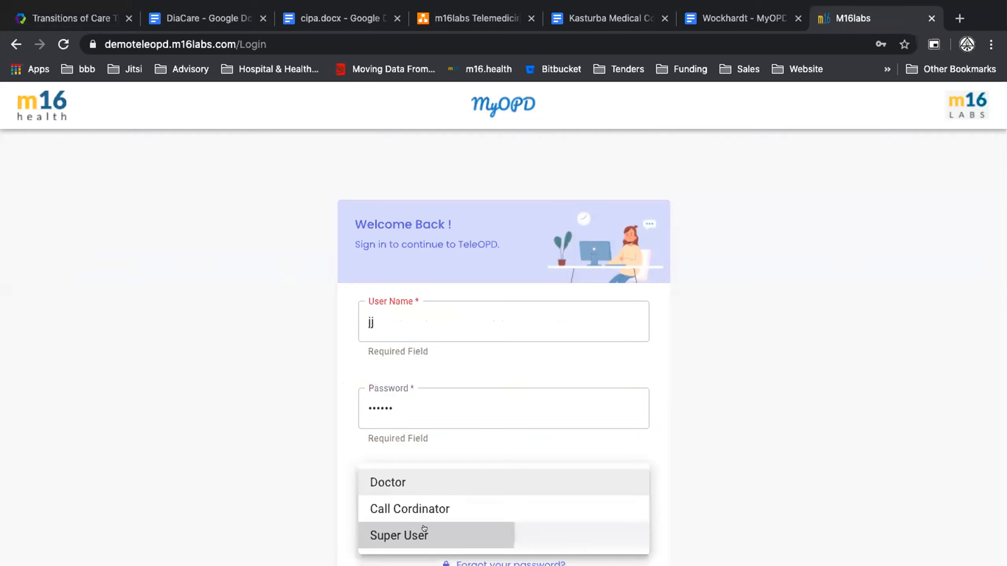
click(399, 535)
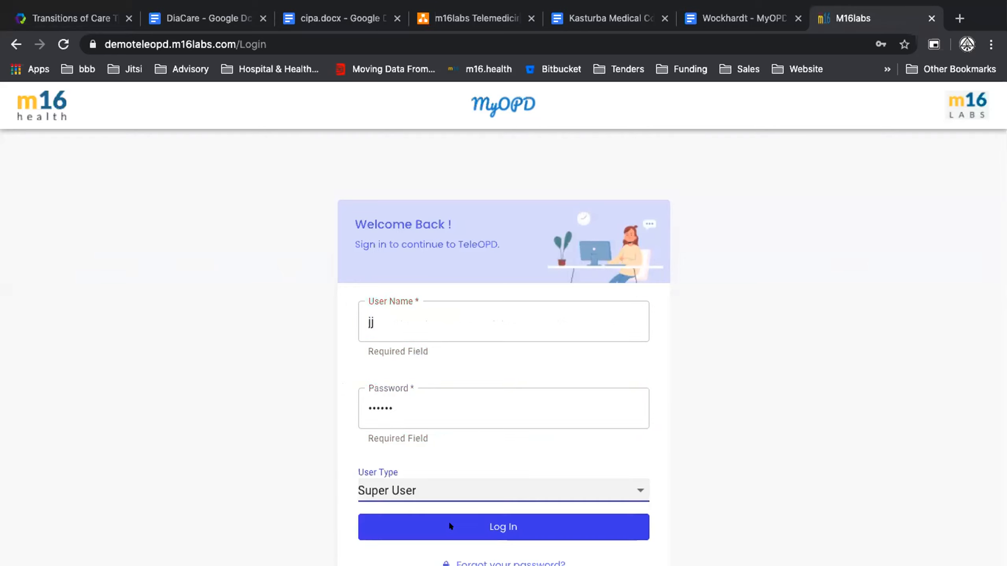
click(503, 526)
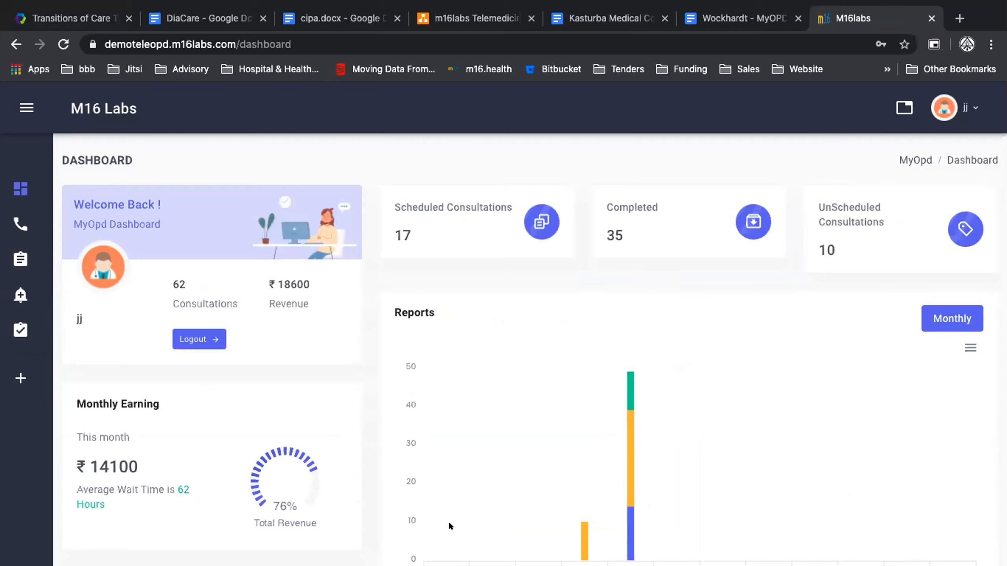
Step: Scroll the dashboard figures, return to the dashboard, and show the sign-out option under the profile name
scroll(down, 3)
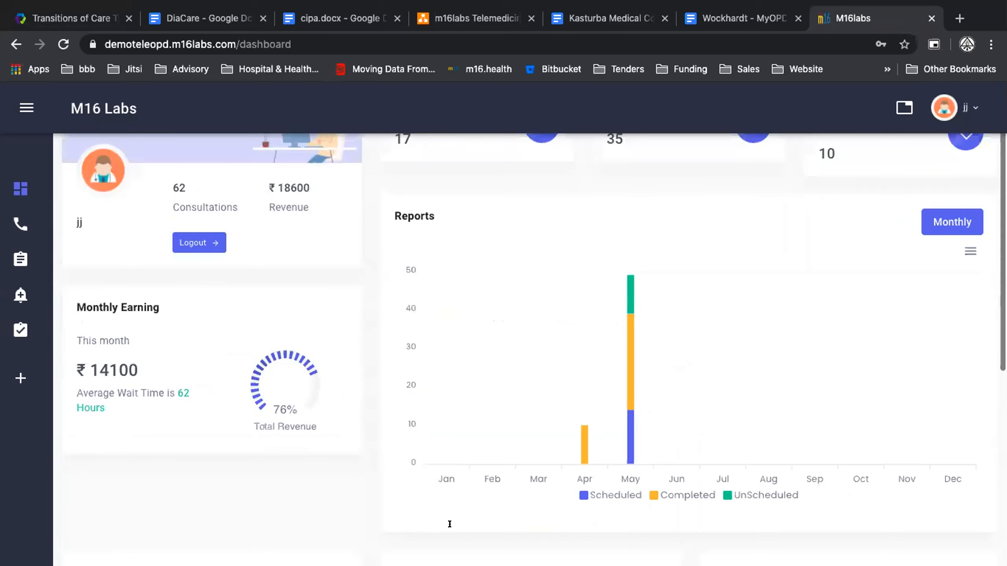
scroll(up, 3)
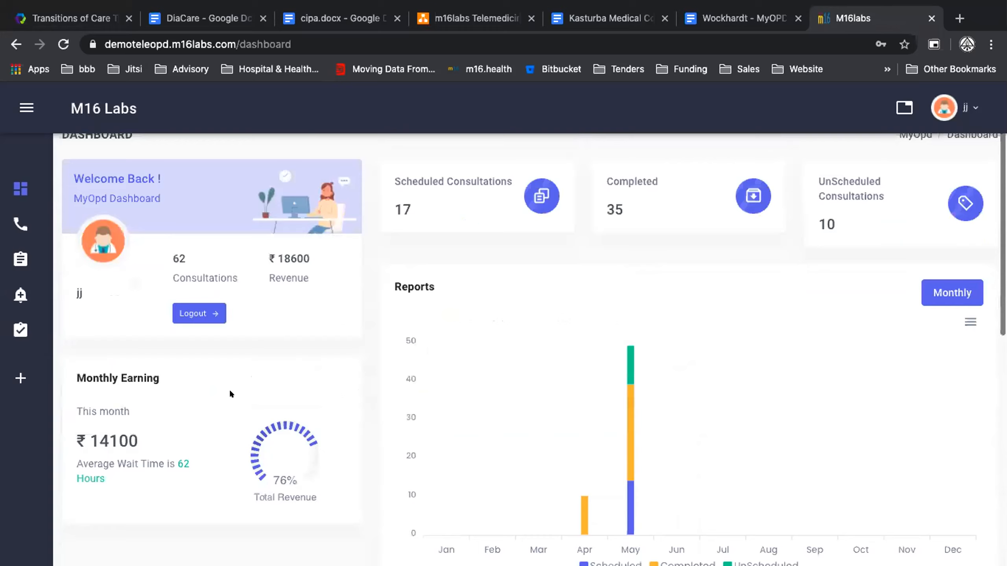
scroll(down, 3)
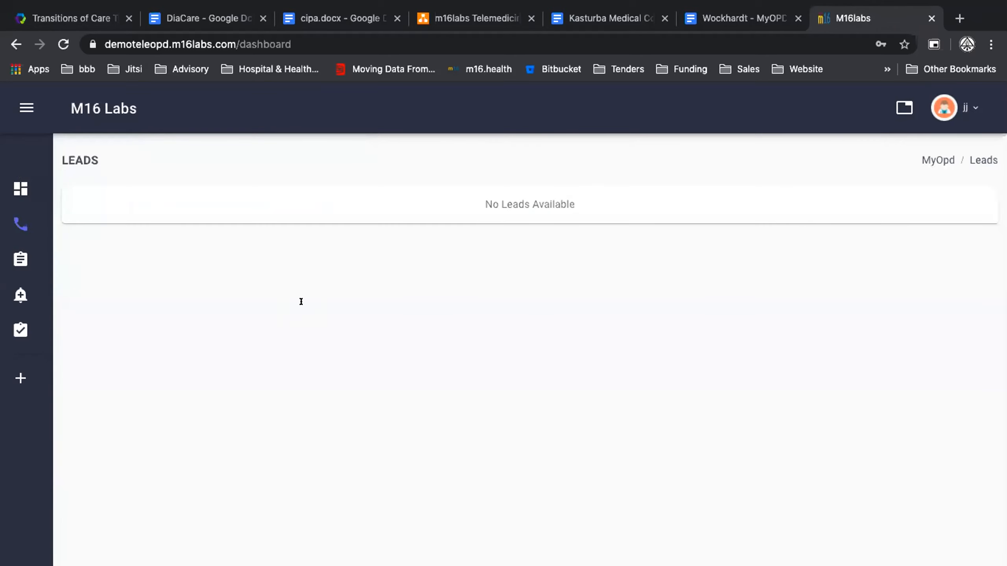
click(19, 189)
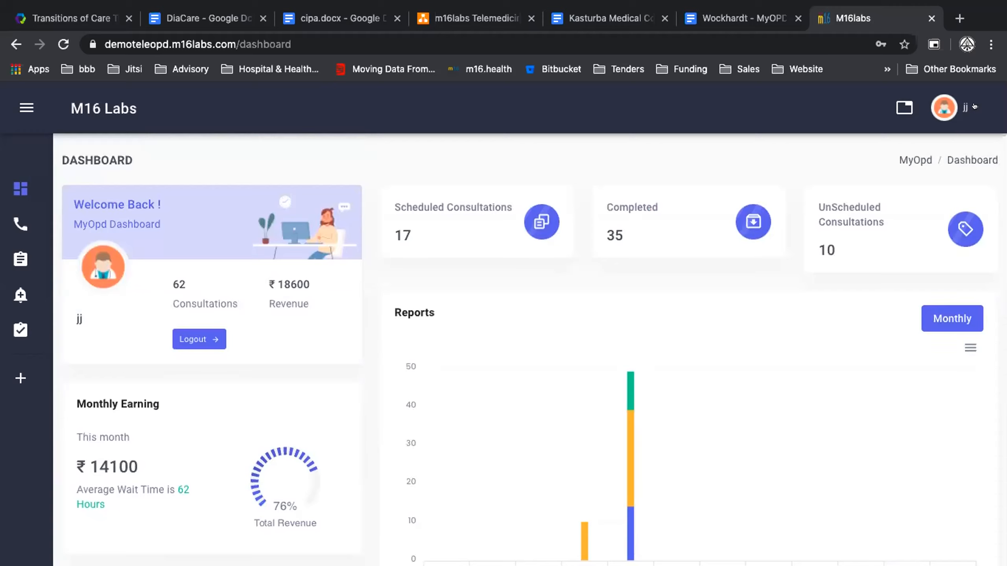
click(942, 107)
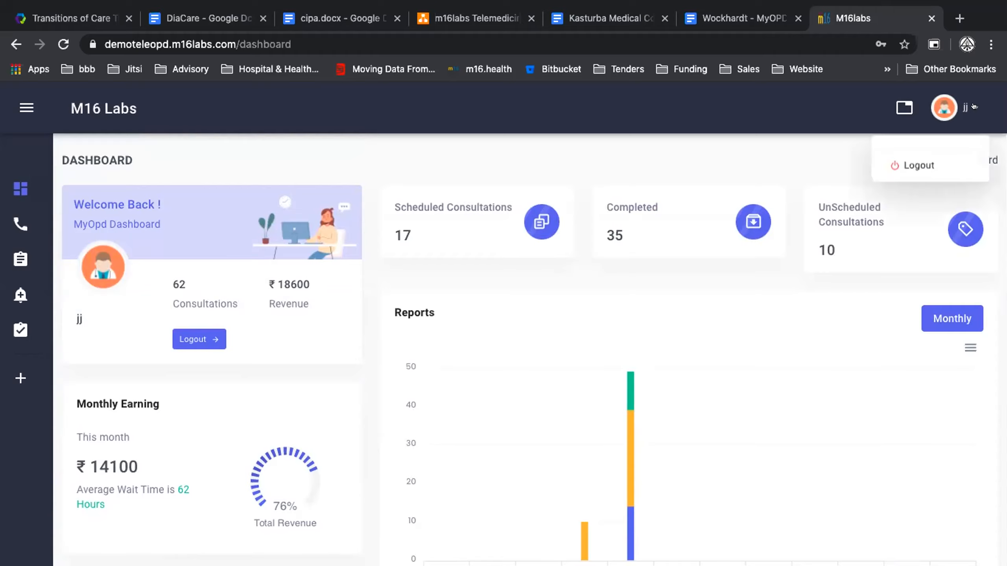